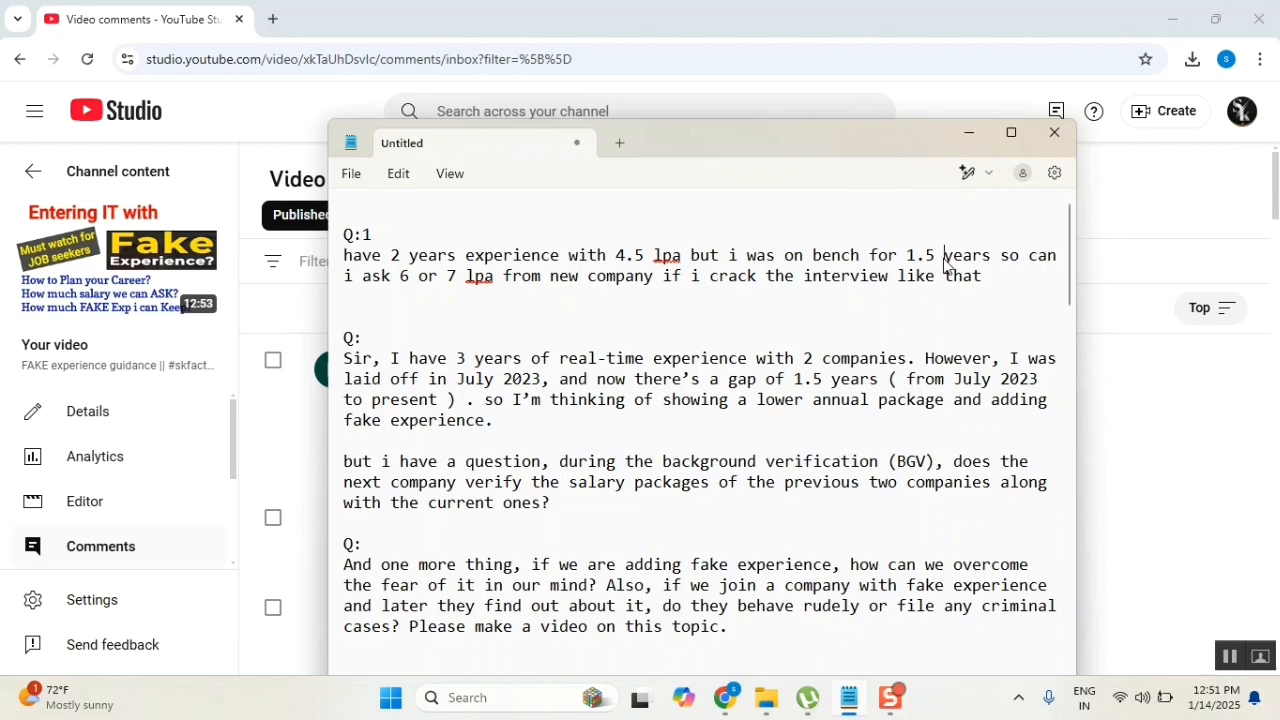
double_click(919, 255)
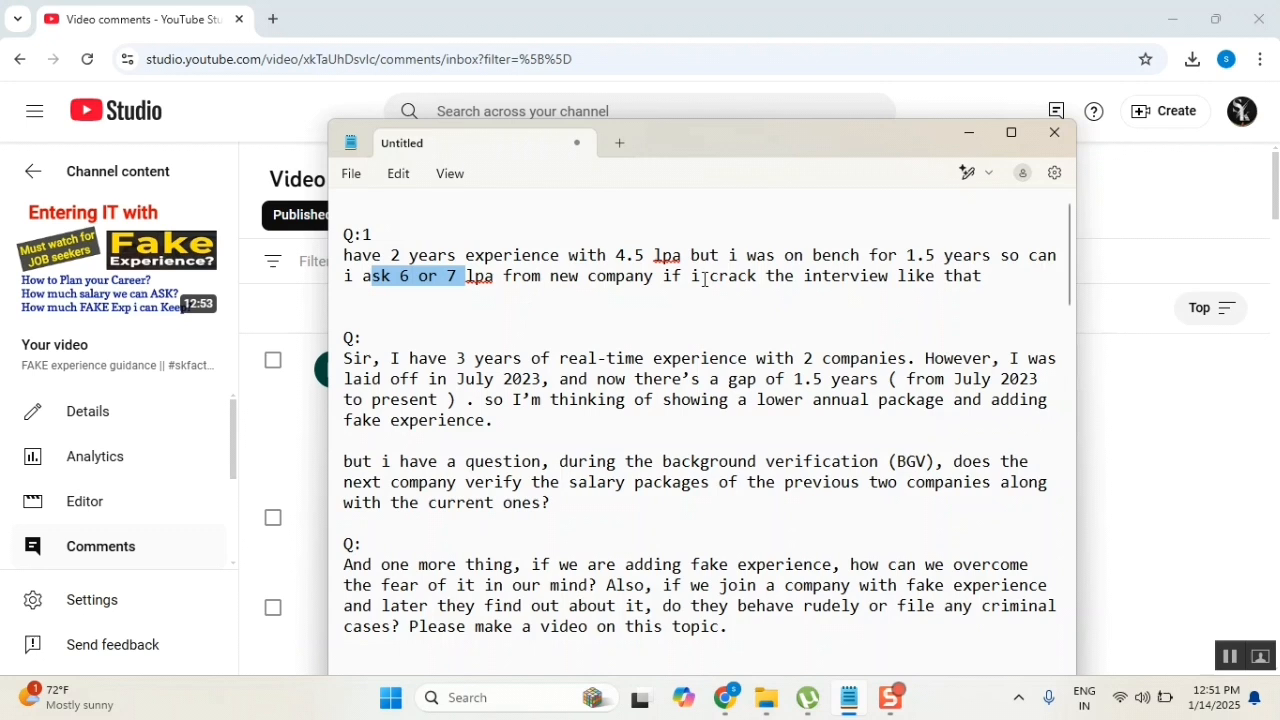
left_click(695, 276)
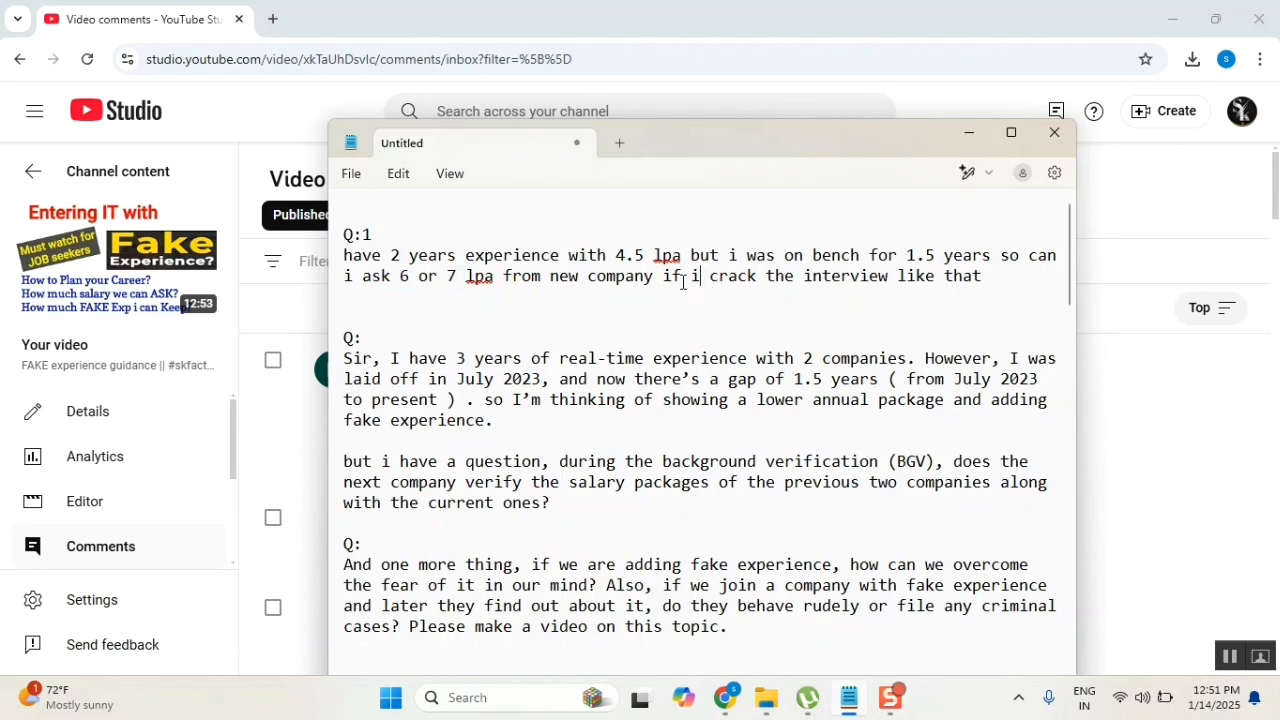
double_click(647, 255)
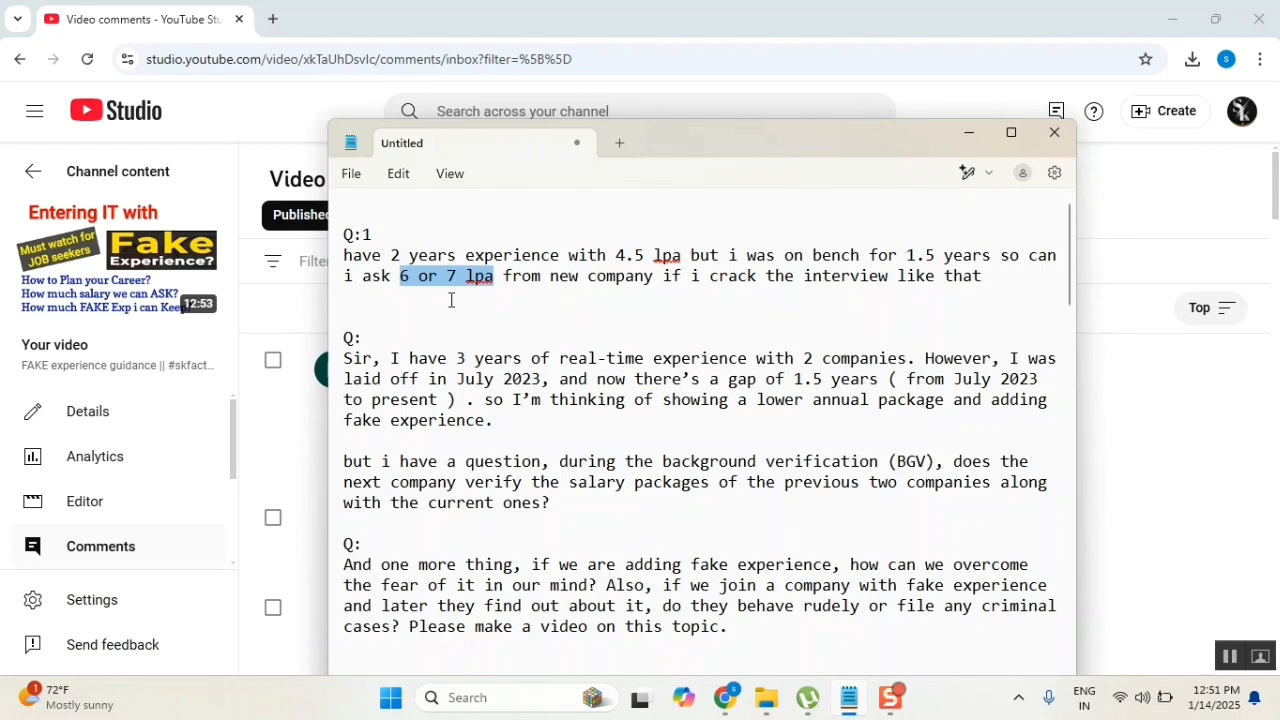
mouse_move(998, 528)
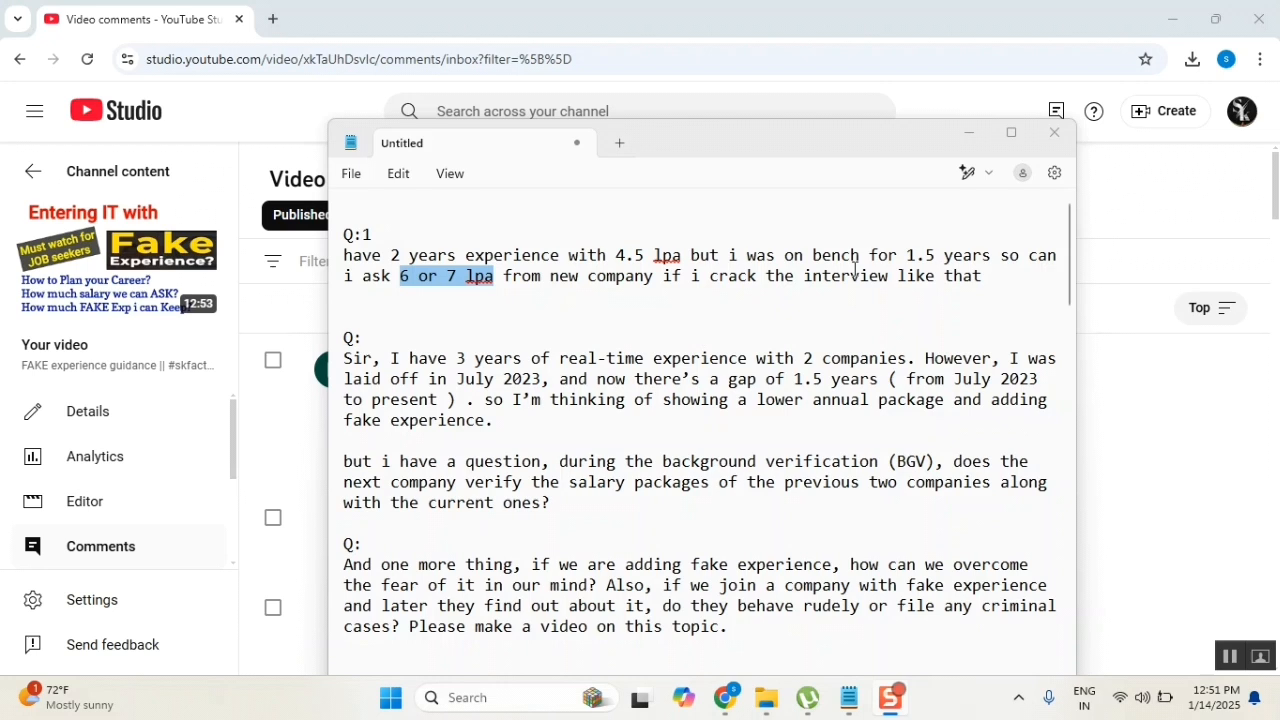
mouse_move(508, 242)
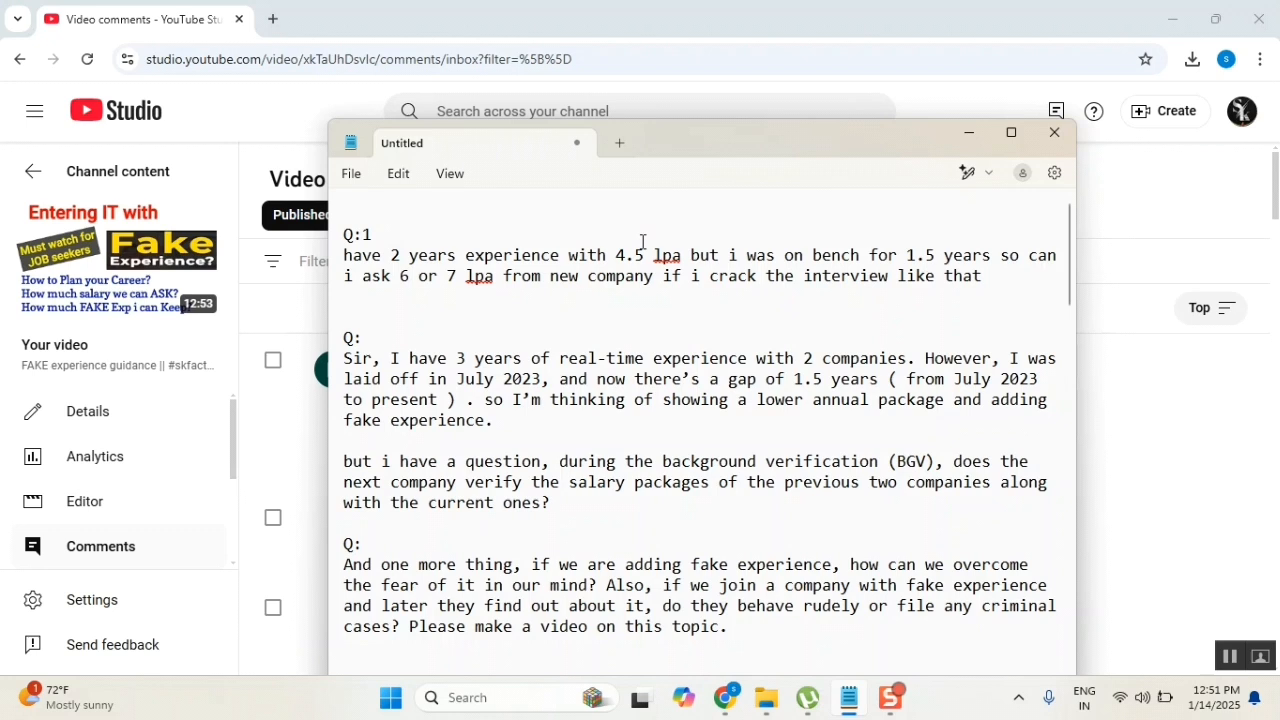
double_click(427, 255)
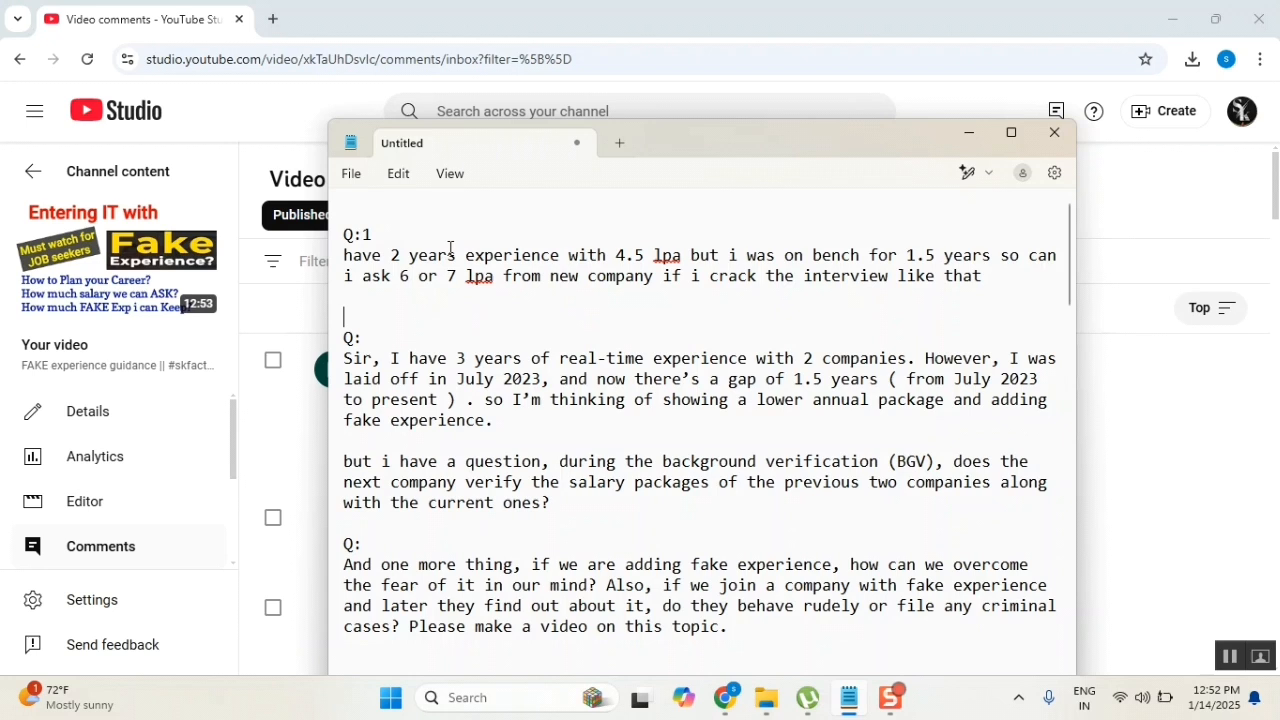
double_click(420, 255)
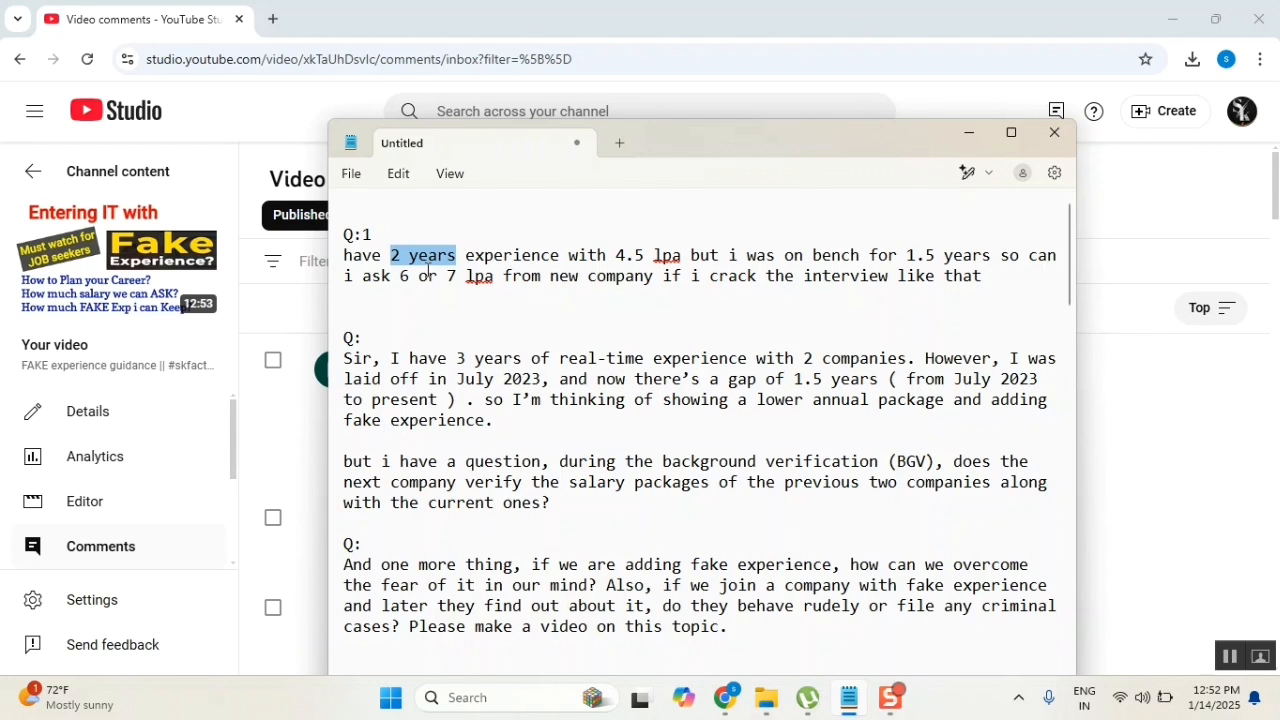
left_click(812, 293)
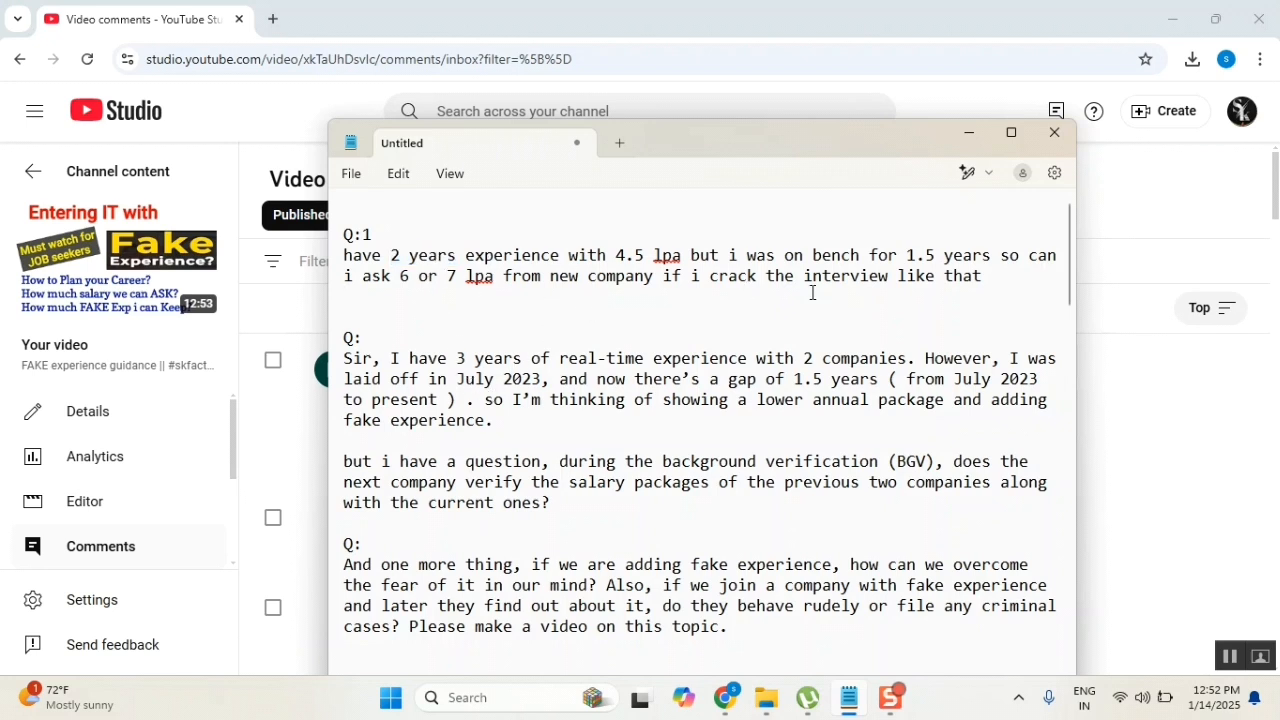